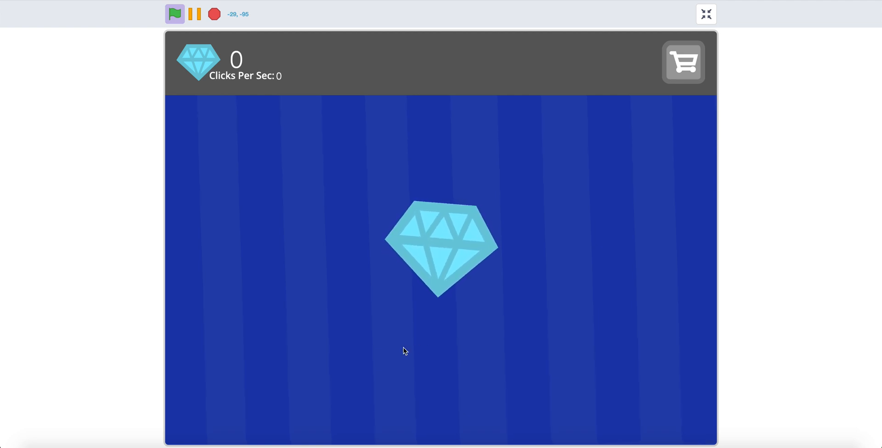
Click the diamond repeatedly so the counter climbs through K, Million, Billion to 1 Trillion, then leave full screen
left_click(441, 247)
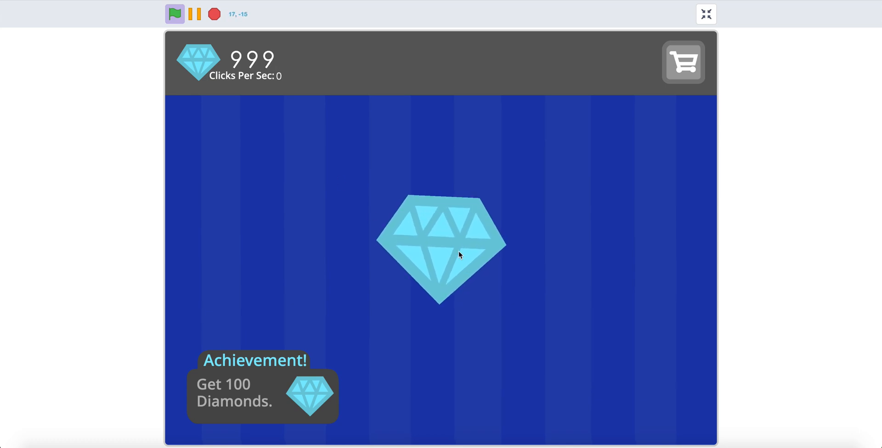
left_click(442, 246)
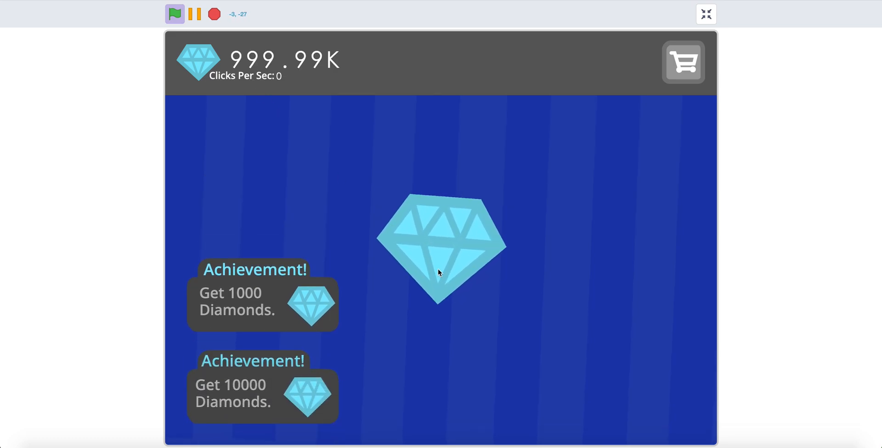
left_click(442, 247)
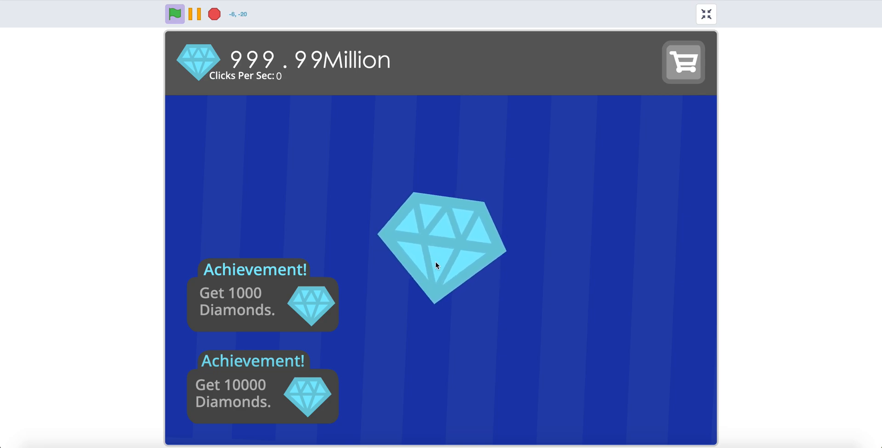
left_click(441, 247)
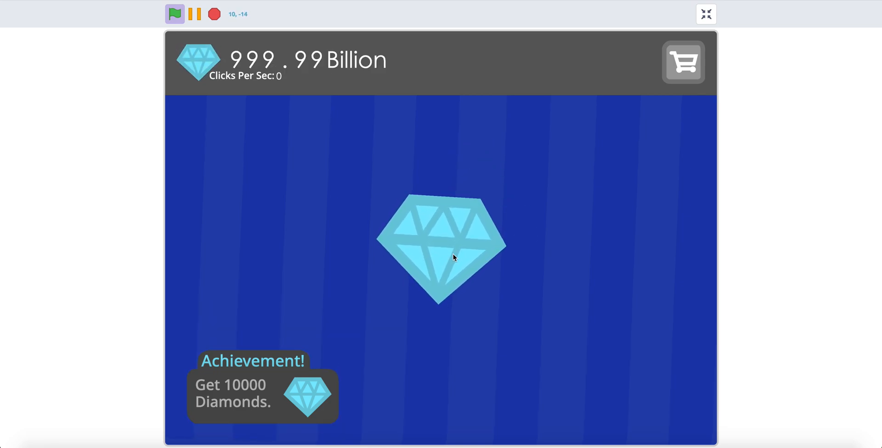
left_click(441, 247)
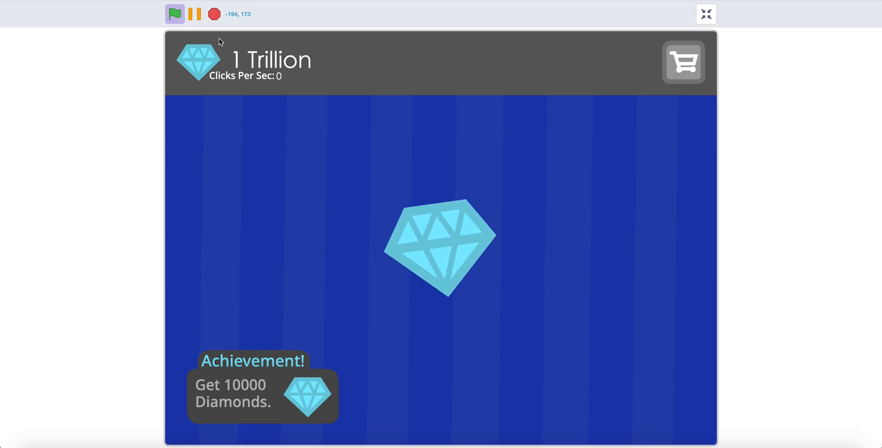
left_click(706, 14)
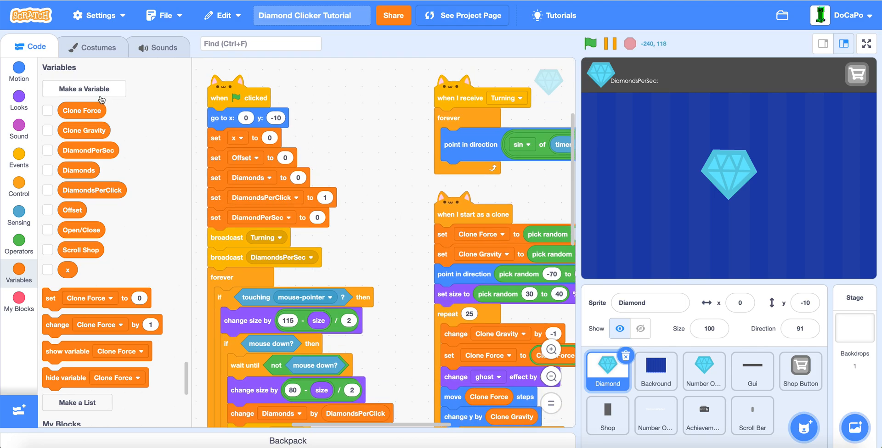
Create a new 'For all sprites' variable named DisplayDiamonds
left_click(84, 88)
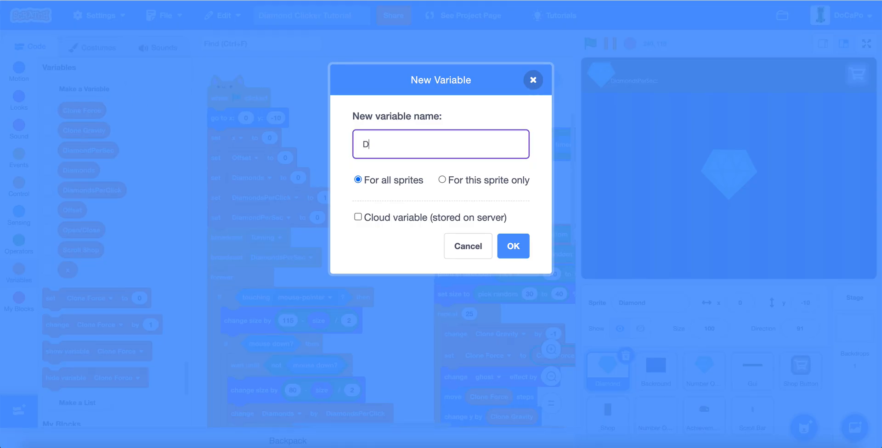
type("isplay")
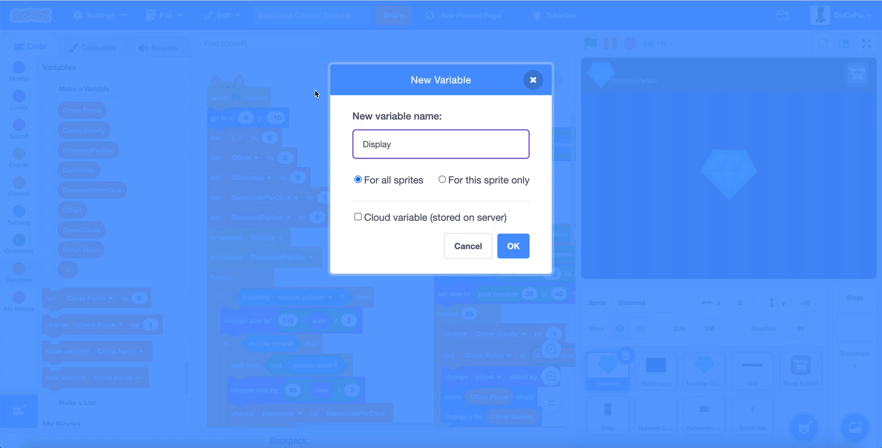
type("Diamo")
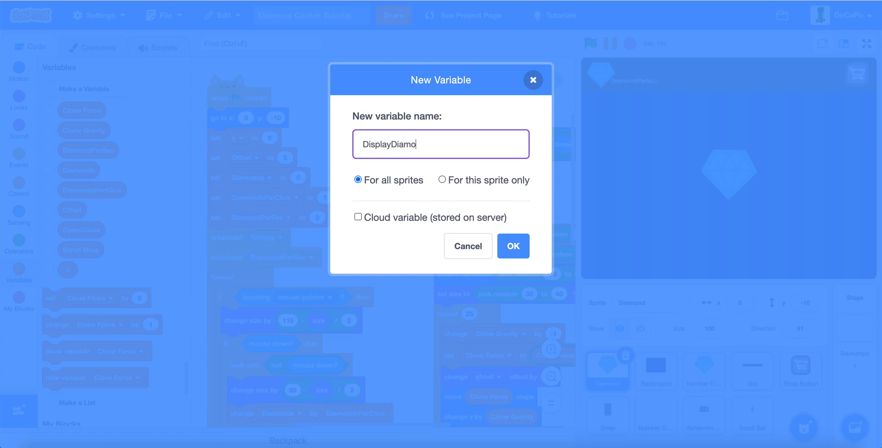
left_click(512, 246)
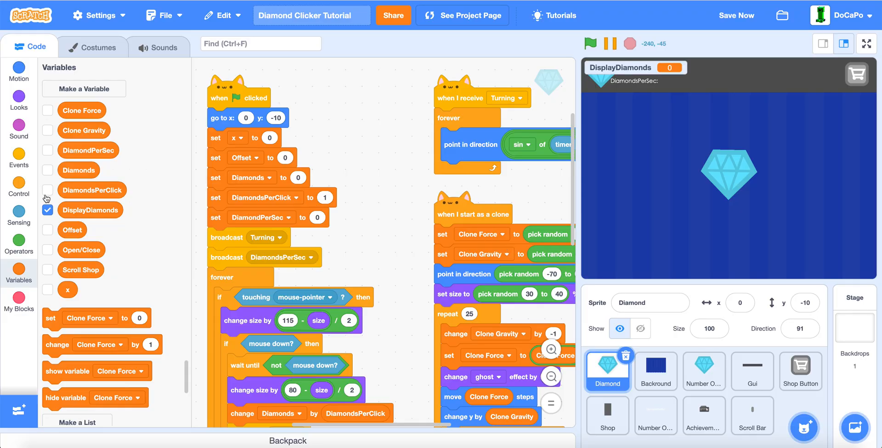
Hide DisplayDiamonds on the stage and add 'set DisplayDiamonds to 0' under 'set Diamonds to 0'
left_click(47, 209)
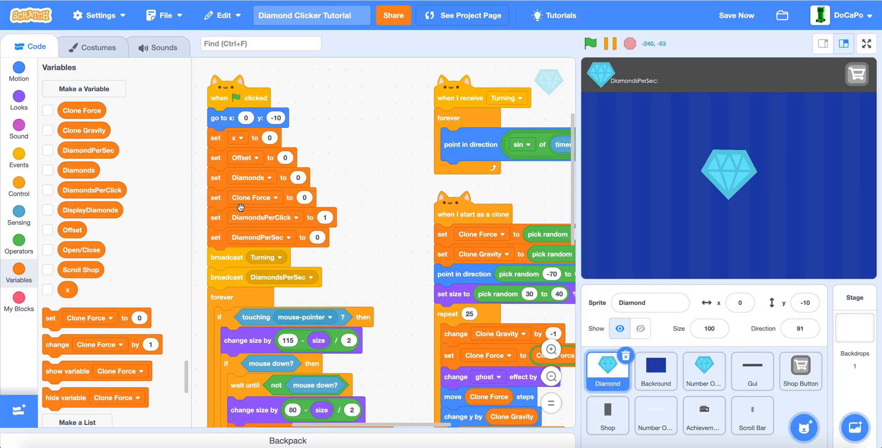
left_click(252, 197)
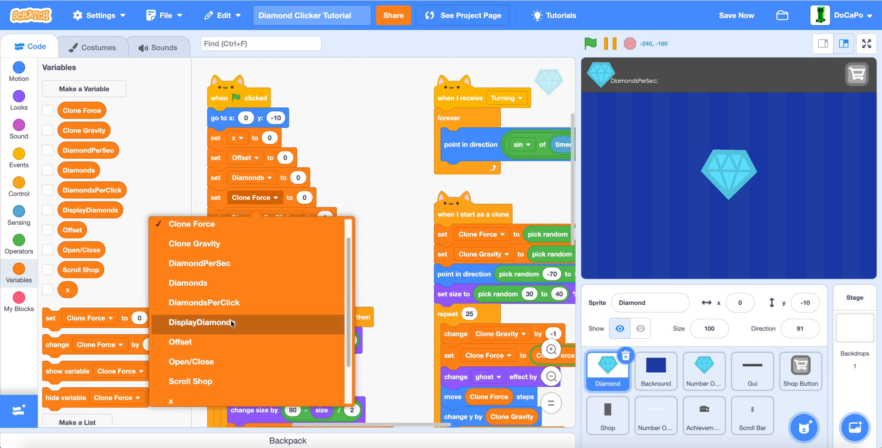
left_click(206, 323)
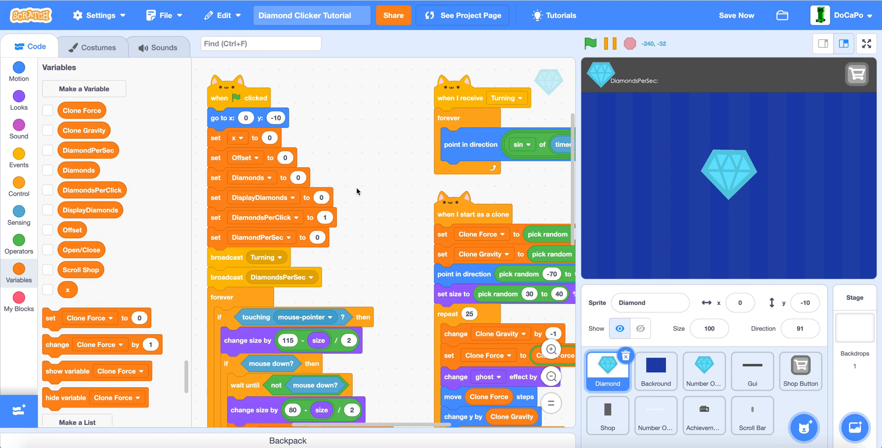
left_click(704, 371)
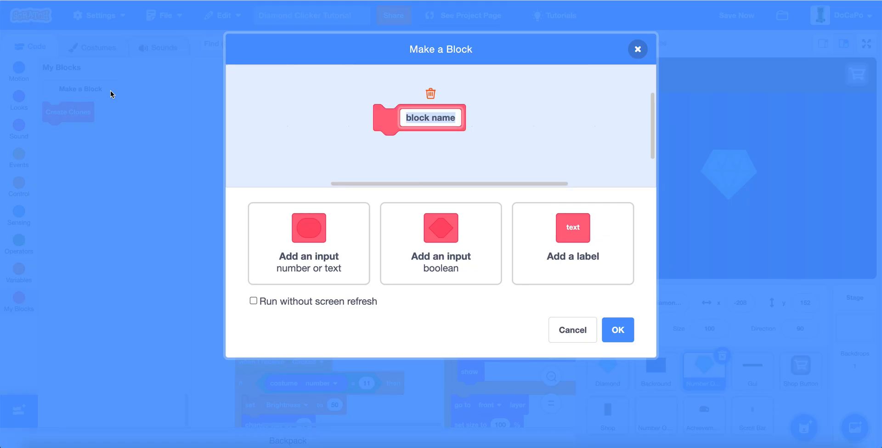
Make a custom block named Scale Values with 'Run without screen refresh' ticked
type("Sal")
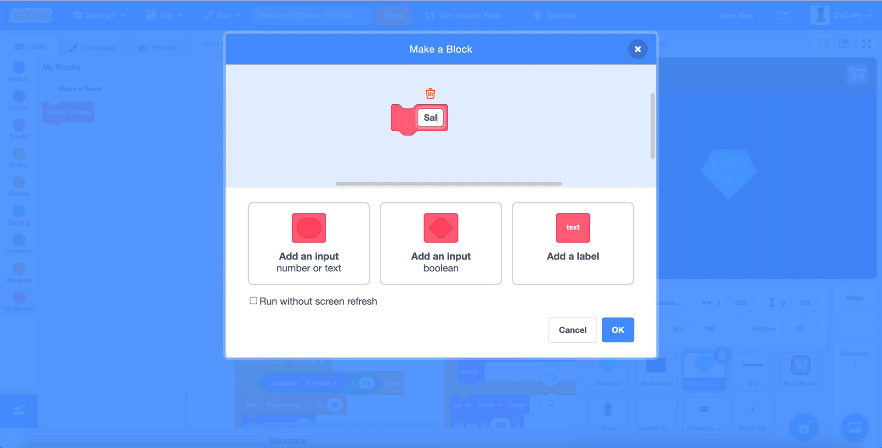
type("Scale Values")
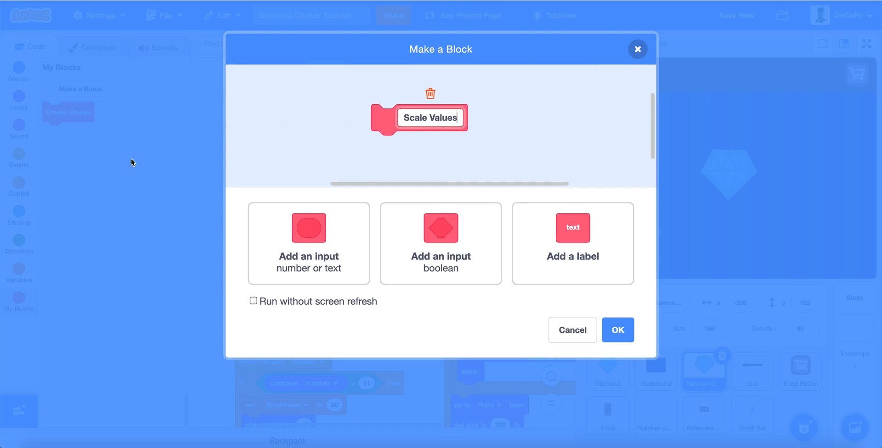
left_click(254, 302)
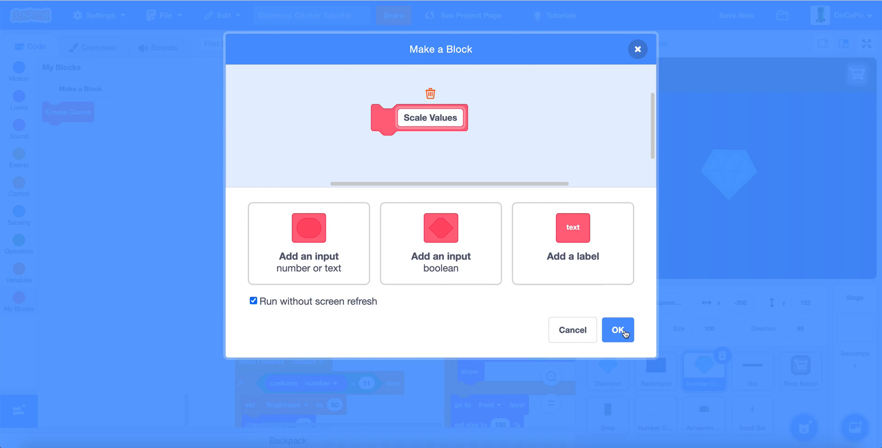
left_click(617, 329)
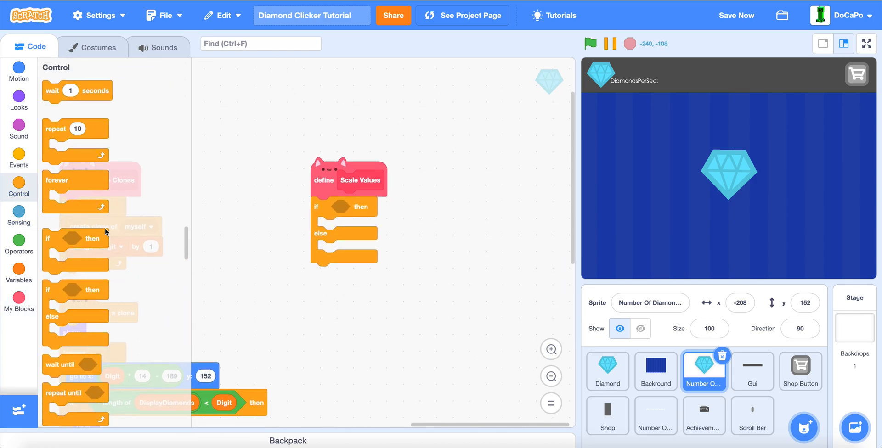
Add an if-else under define Scale Values: if not (Diamonds > 999), set DisplayDiamonds to Diamonds
left_click(19, 242)
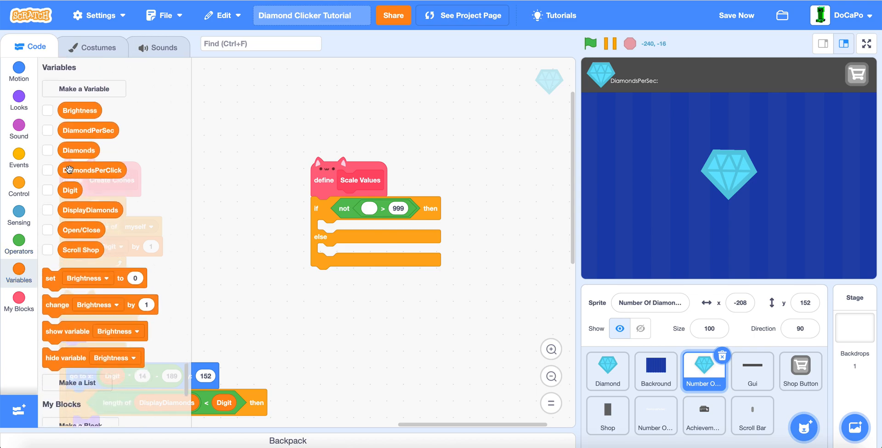
left_click_drag(79, 149, 368, 208)
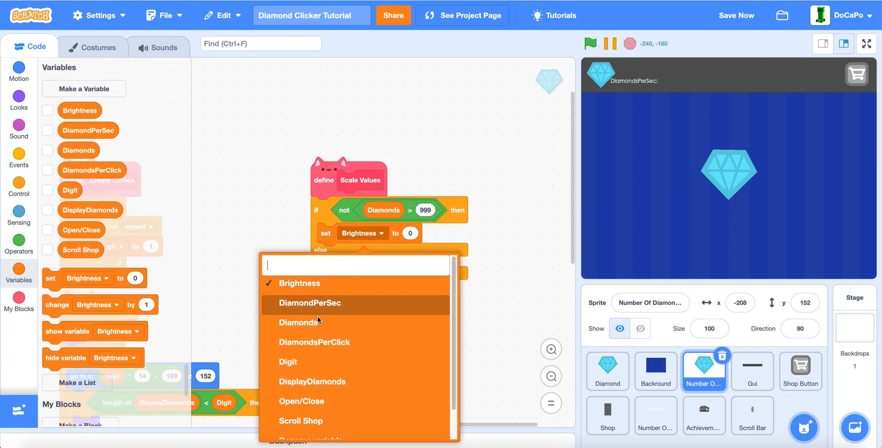
left_click(311, 381)
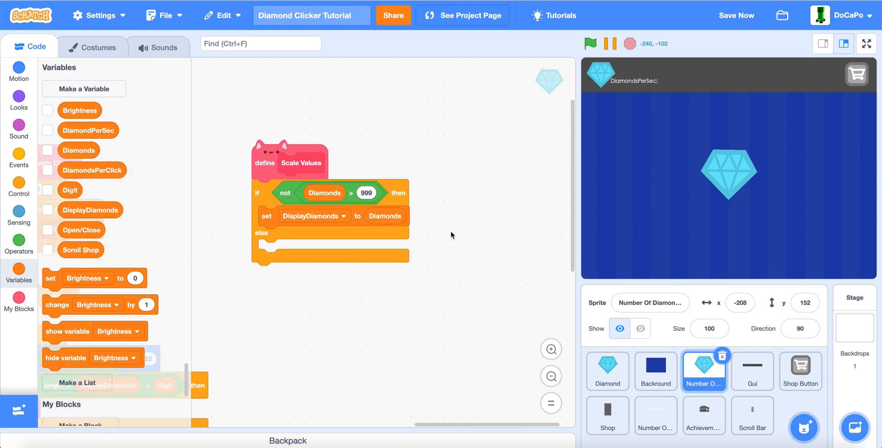
left_click(19, 180)
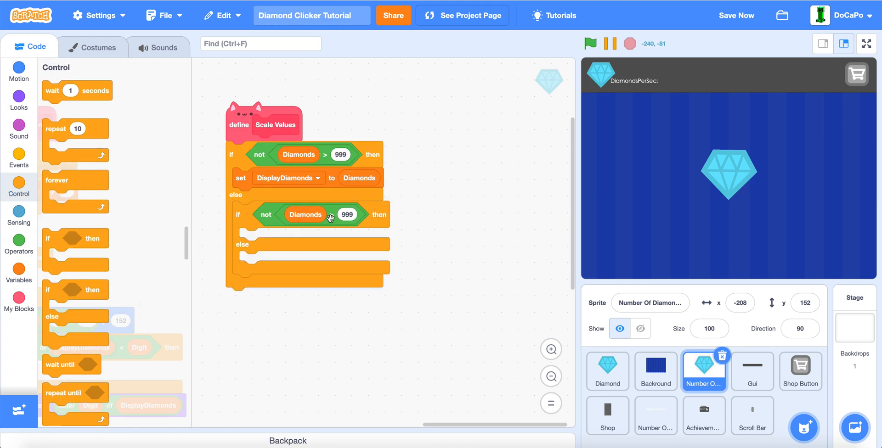
Nest an if not (Diamonds > 999999) that sets DisplayDiamonds to a join ending in K
type("99999")
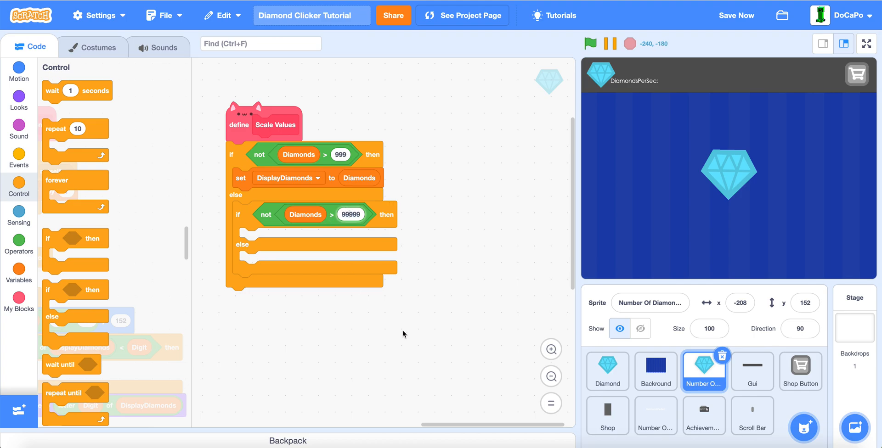
right_click(247, 156)
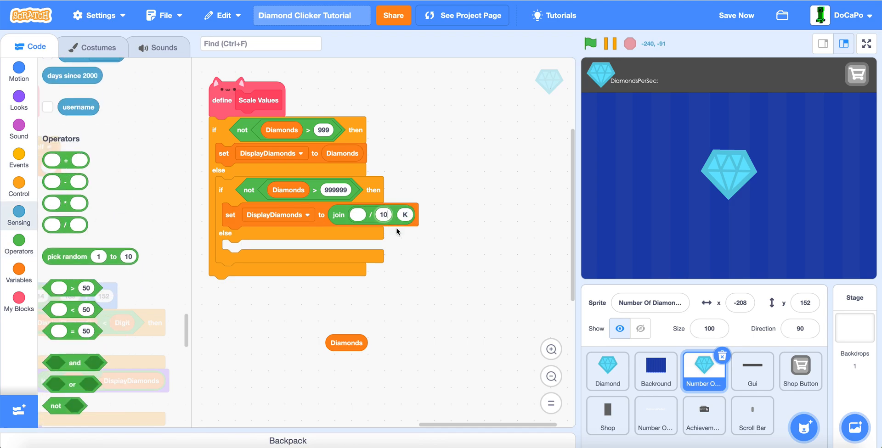
Fill the join with floor of ((Diamonds / 1000) * 100) / 100 followed by K
type("100")
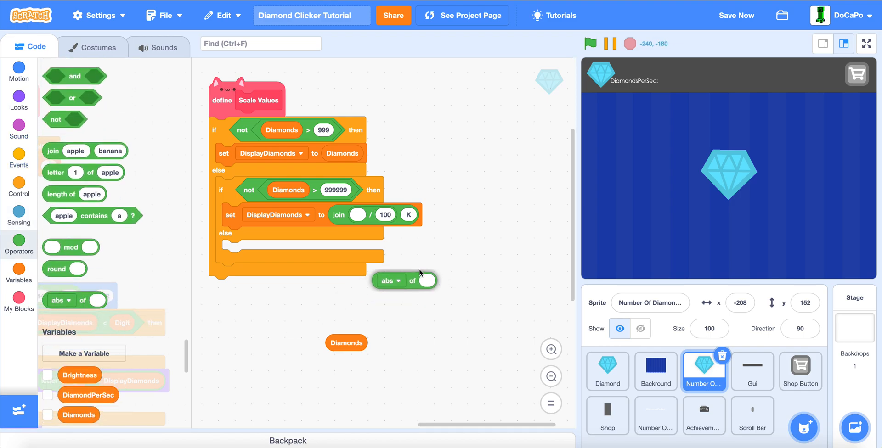
left_click(366, 216)
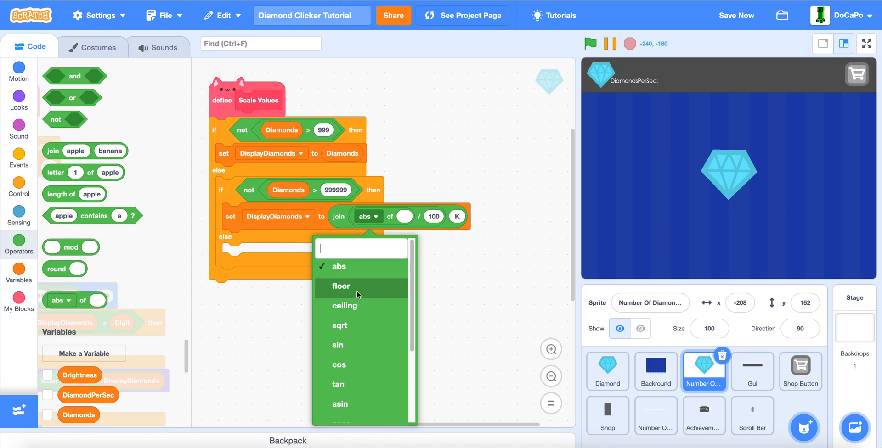
left_click(340, 286)
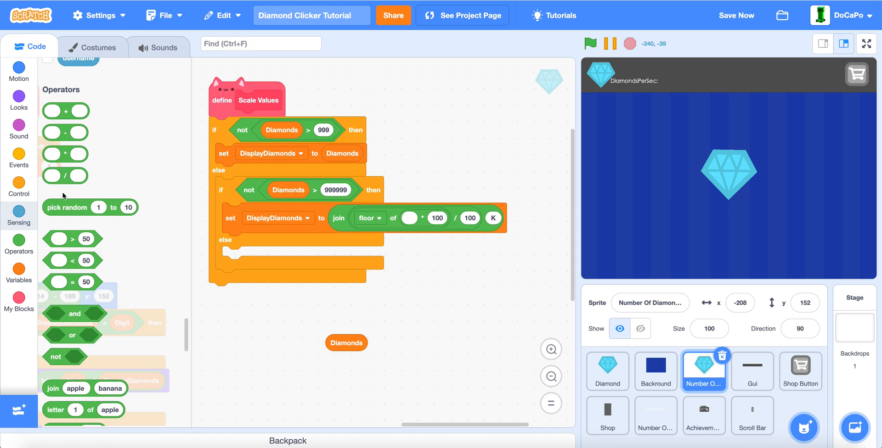
scroll("down", 3)
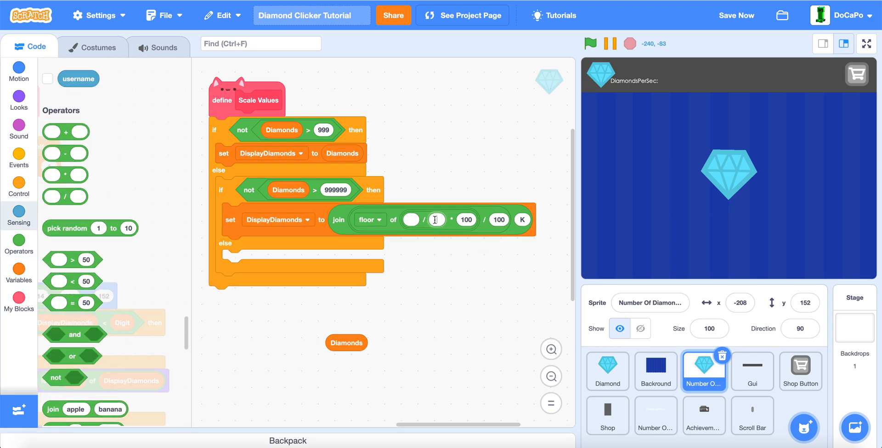
type("1000")
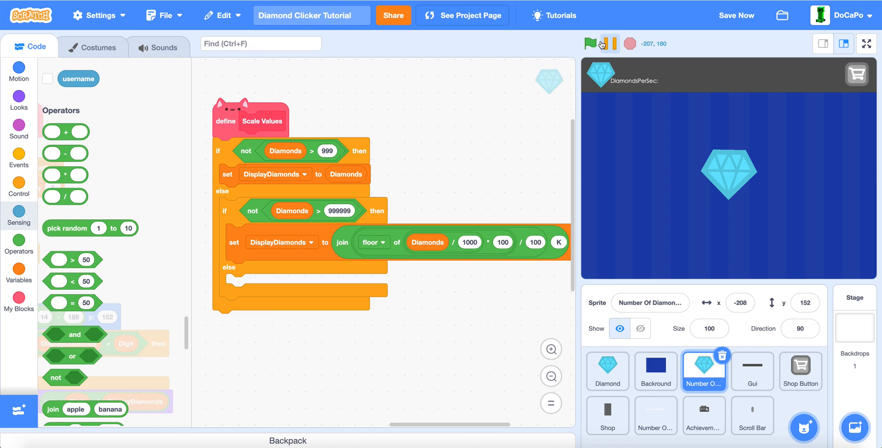
Run the game, set Diamonds to 999 and collect one more diamond to test the K display, then restart
left_click(590, 43)
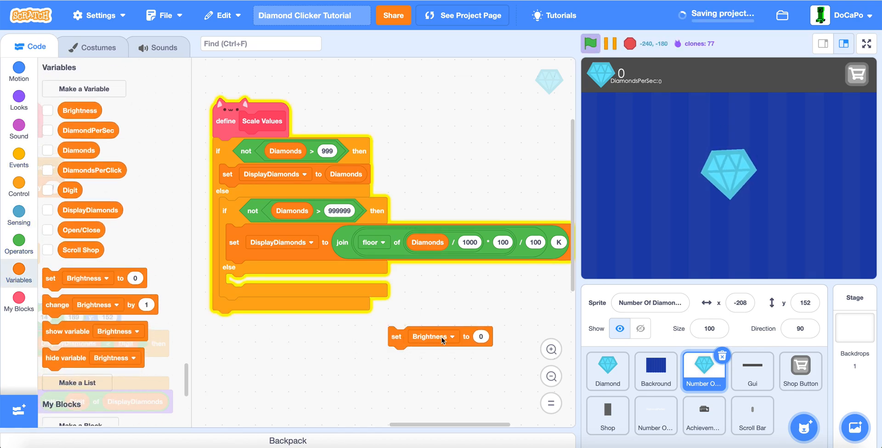
left_click(429, 336)
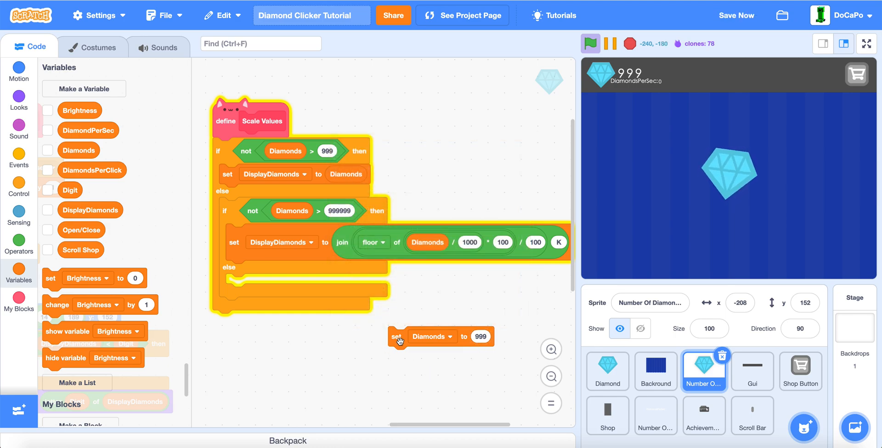
left_click(726, 176)
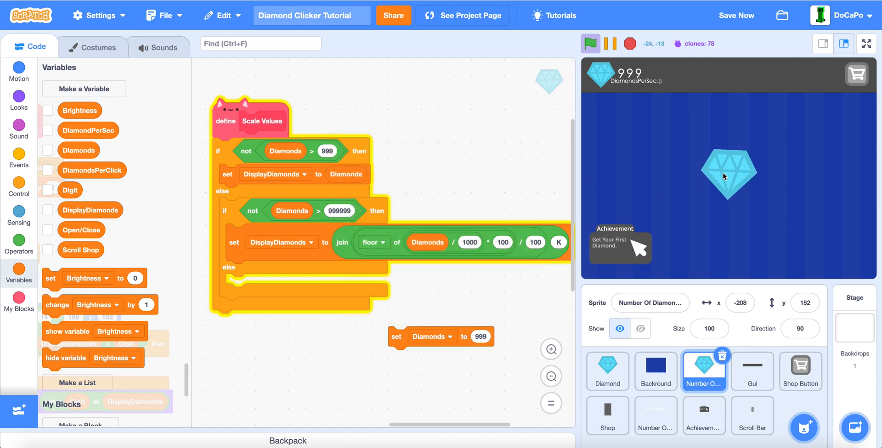
left_click(589, 43)
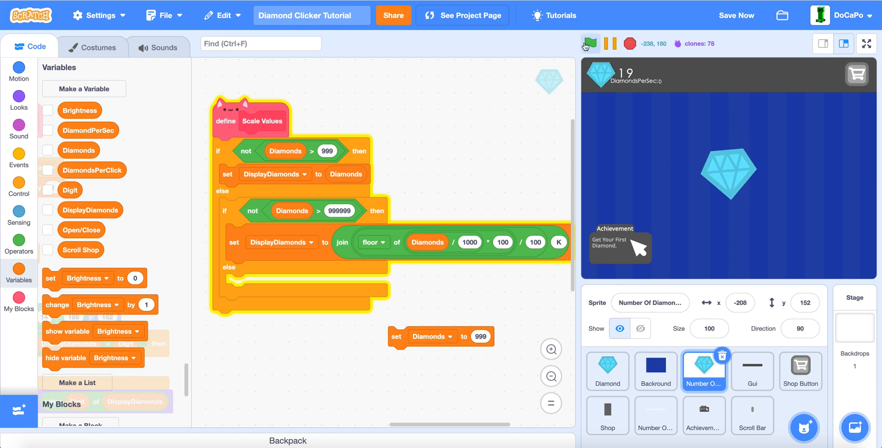
left_click(92, 46)
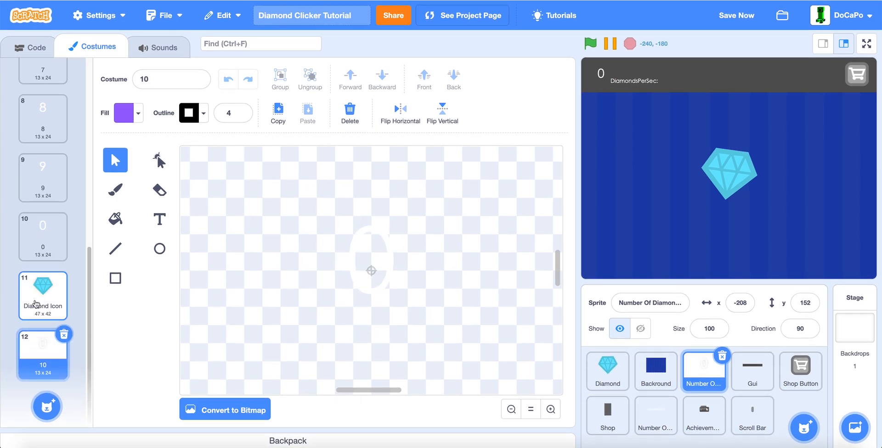
Edit the duplicated number costume to show the letter K and name it K
left_click(43, 295)
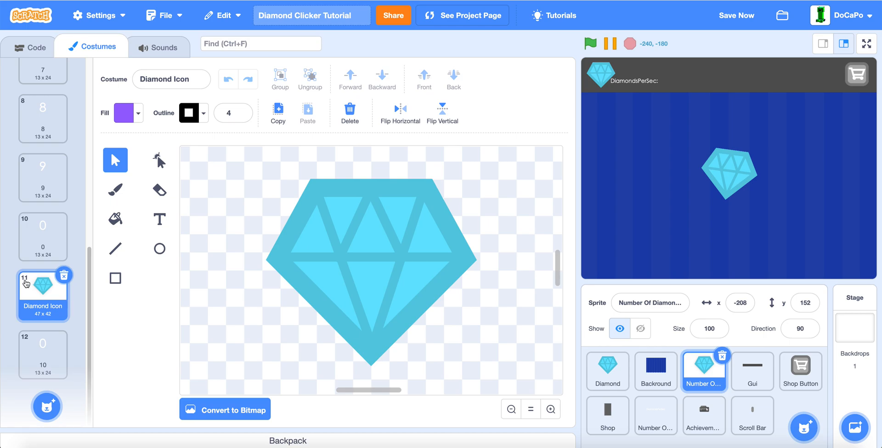
left_click(42, 354)
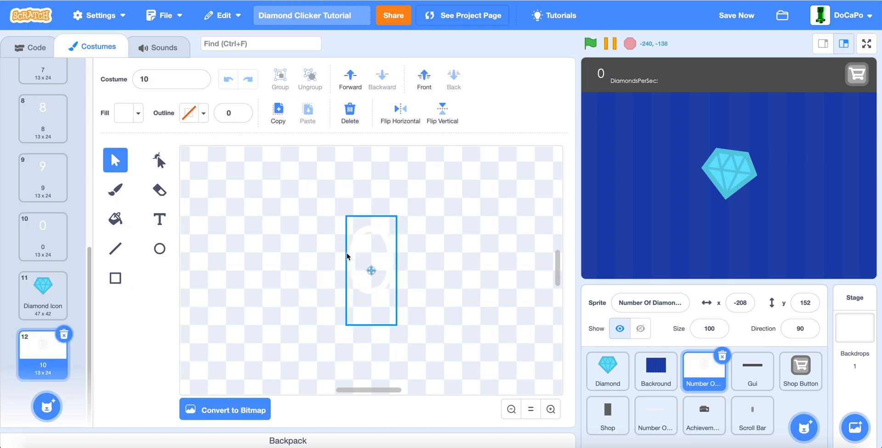
left_click(159, 219)
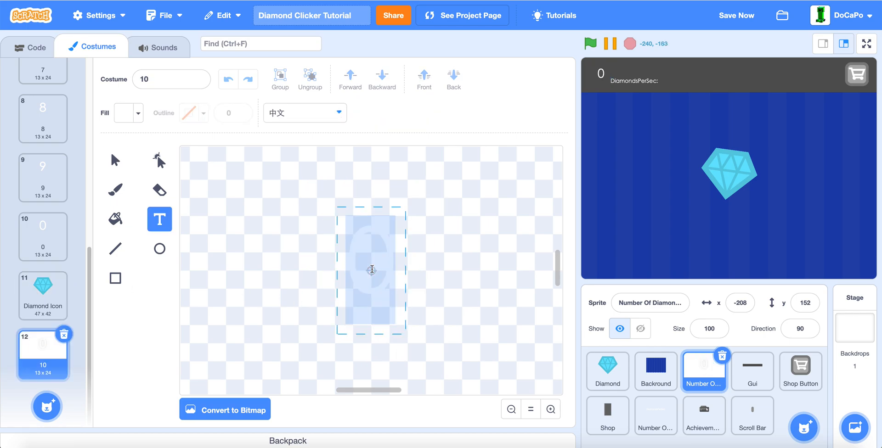
type("K")
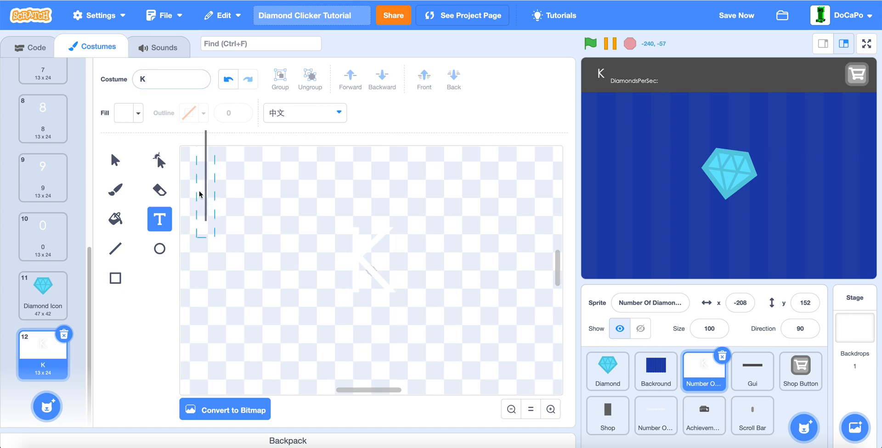
left_click(30, 47)
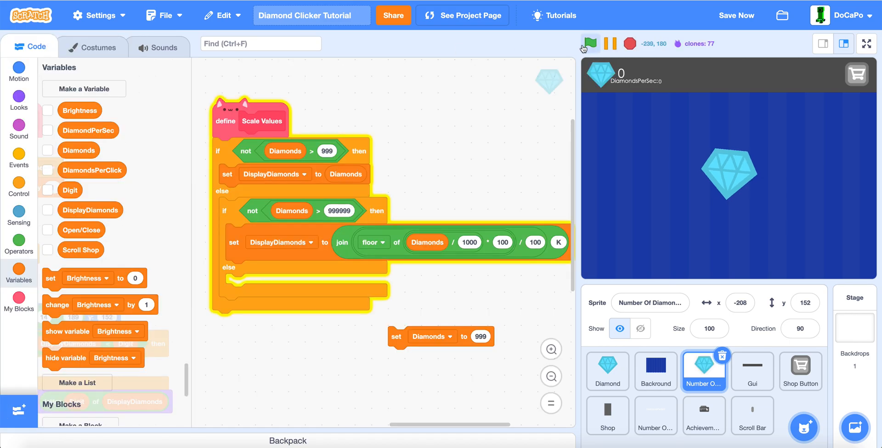
Run the game and collect a diamond past 999 to see the counter read 1K
left_click(590, 43)
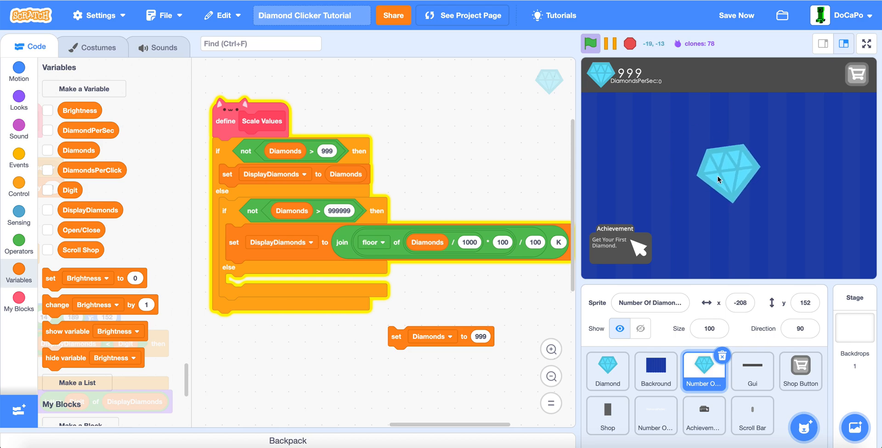
left_click(727, 171)
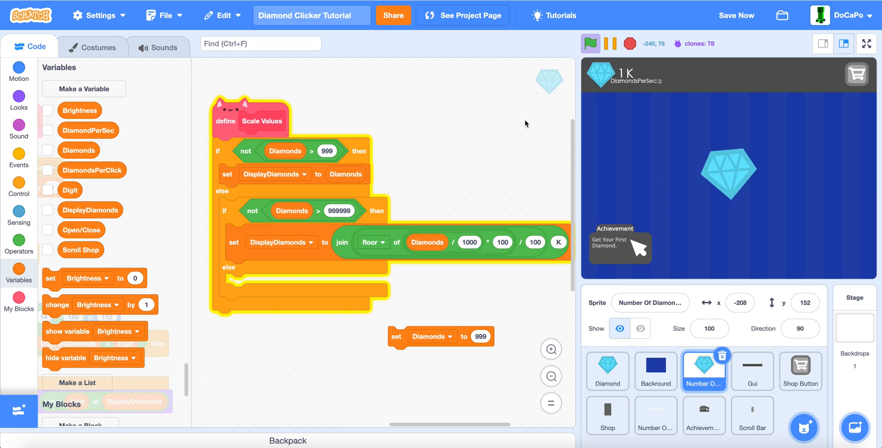
mouse_move(560, 222)
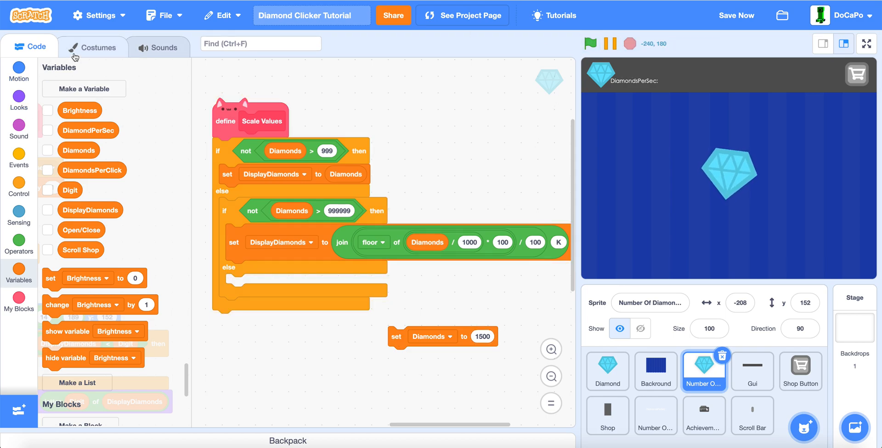
left_click(92, 47)
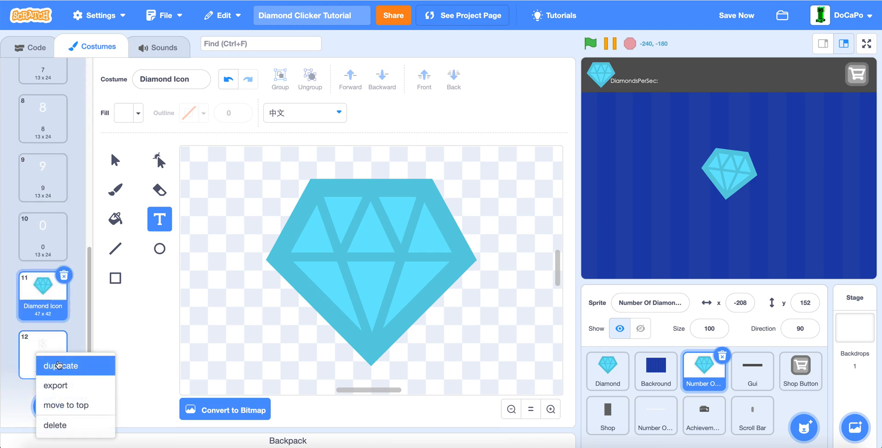
Duplicate the K costume into a decimal-point costume named '.' and return to the code
left_click(60, 366)
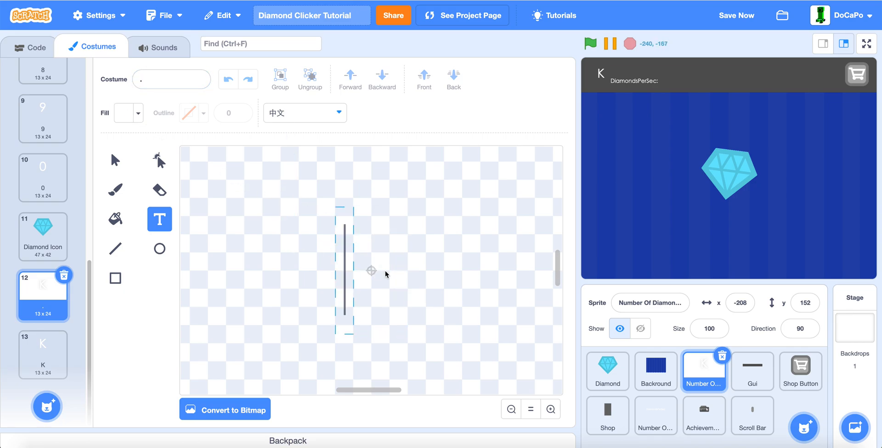
left_click(116, 161)
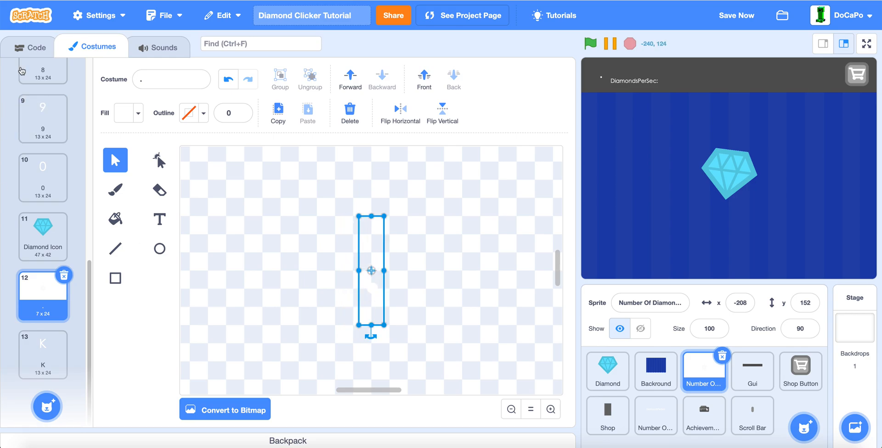
left_click(30, 47)
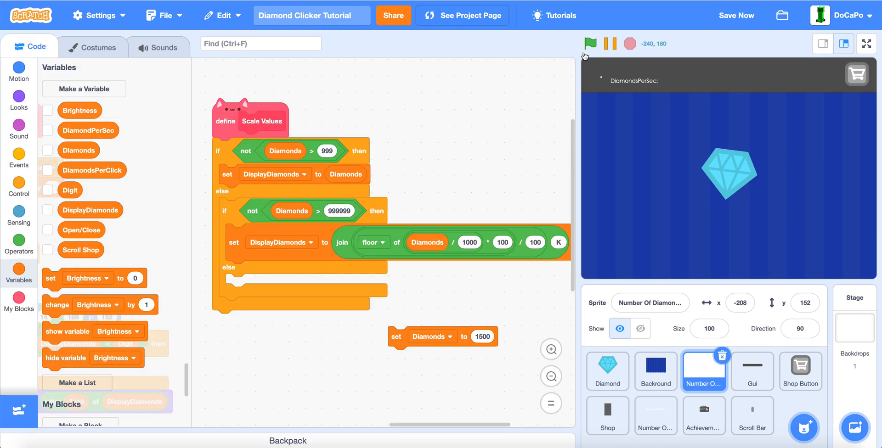
Run the project at 1500 diamonds so the counter reads 1.5K
left_click(590, 43)
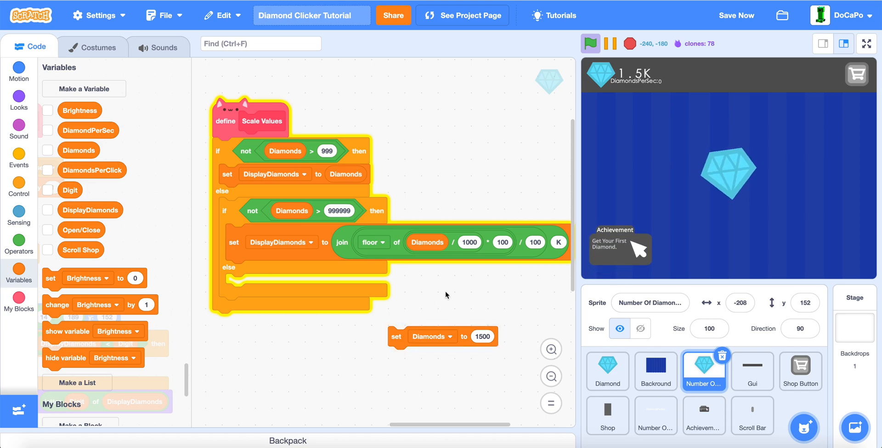
mouse_move(621, 89)
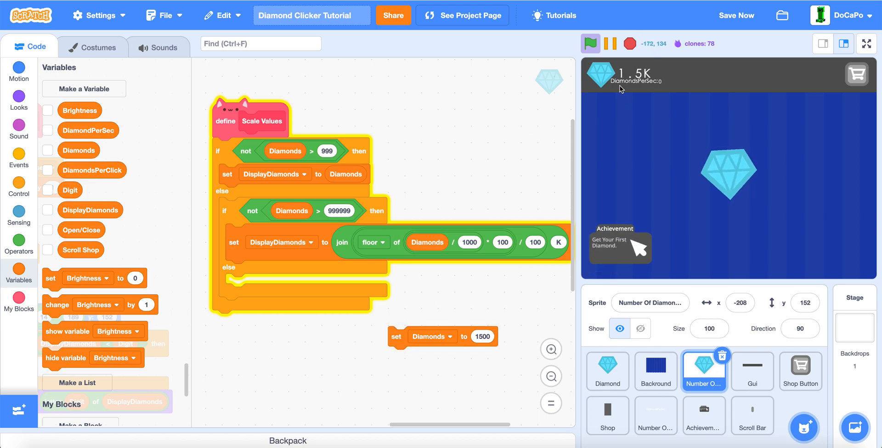
mouse_move(621, 61)
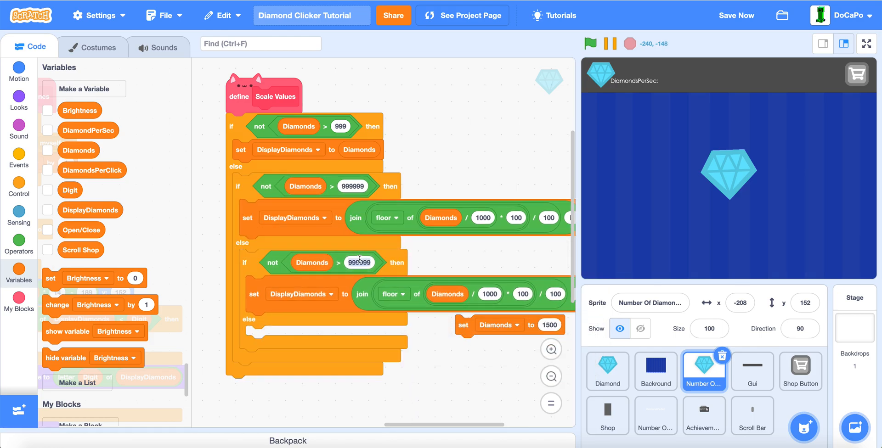
Nest a millions branch checking Diamonds > 999999999 that divides by 1000000 and joins M
type("999999999")
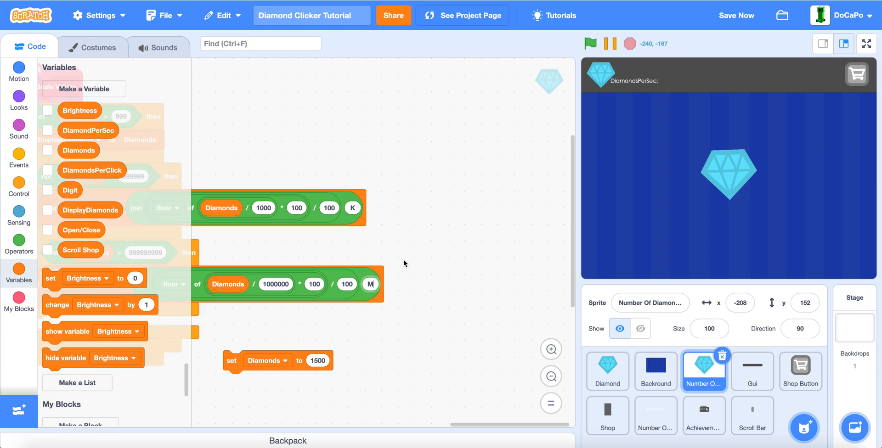
left_click(93, 46)
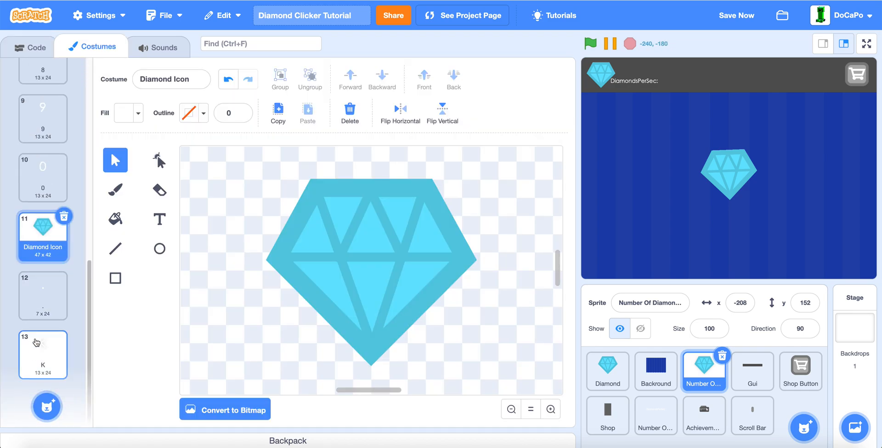
Make an M costume reading Million from the K costume, then a copy named B
left_click(44, 354)
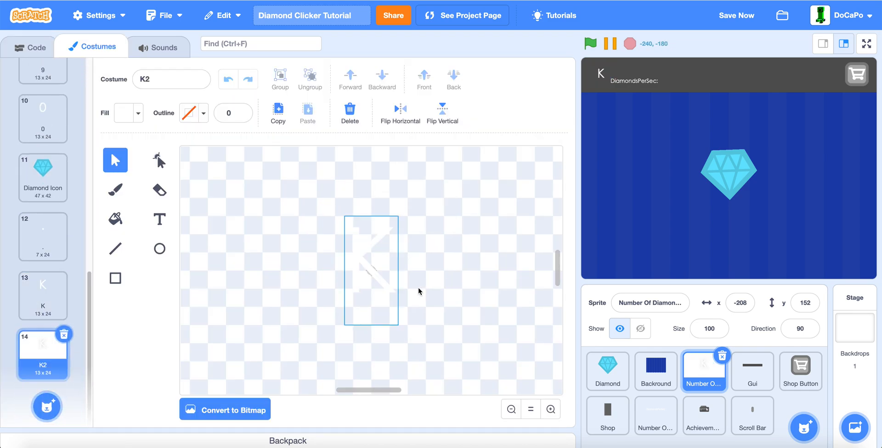
left_click(159, 219)
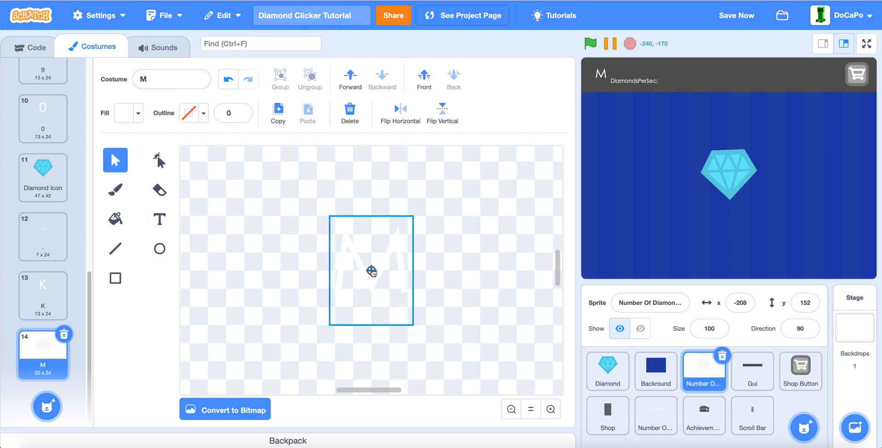
left_click(160, 219)
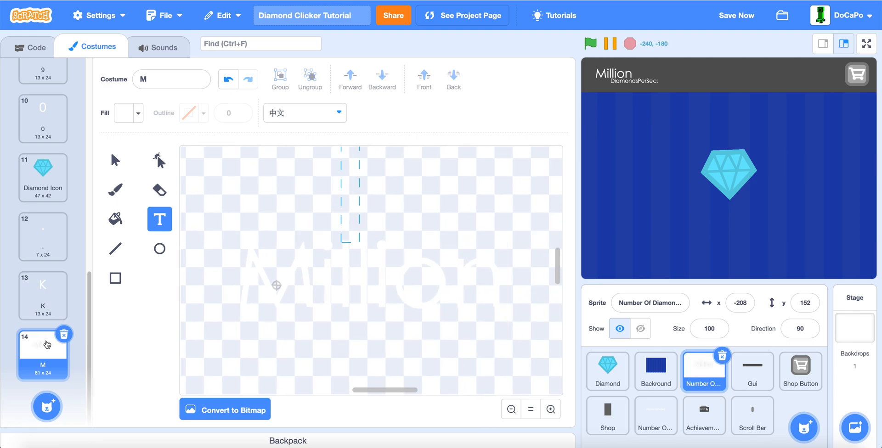
type("2")
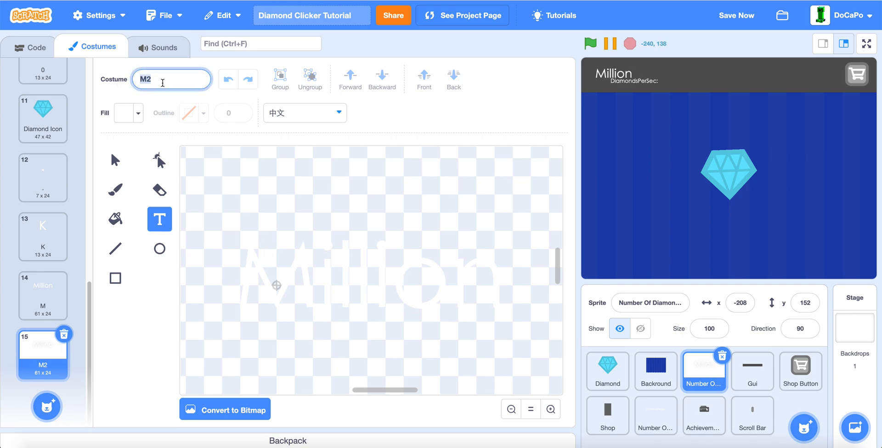
type("B")
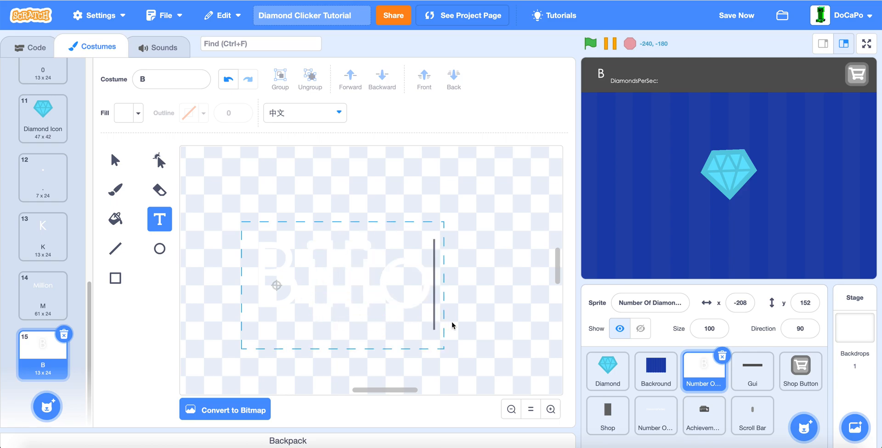
Duplicate the B (Billion) costume into a T costume reading Trillion, then return to the code
right_click(43, 355)
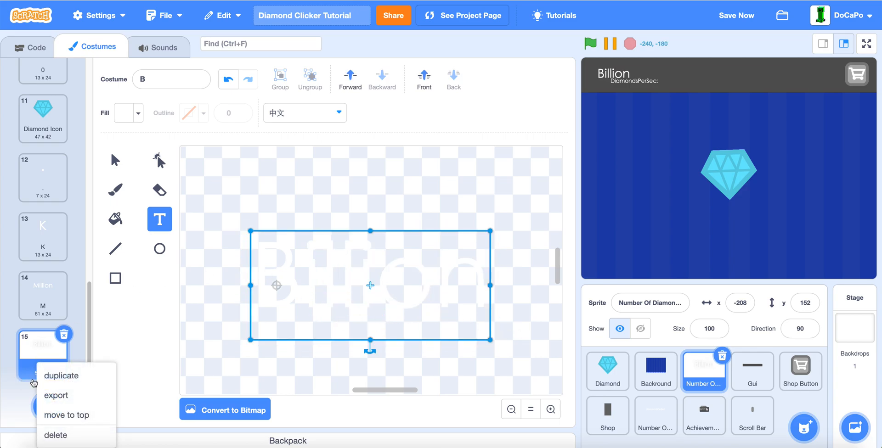
left_click(62, 375)
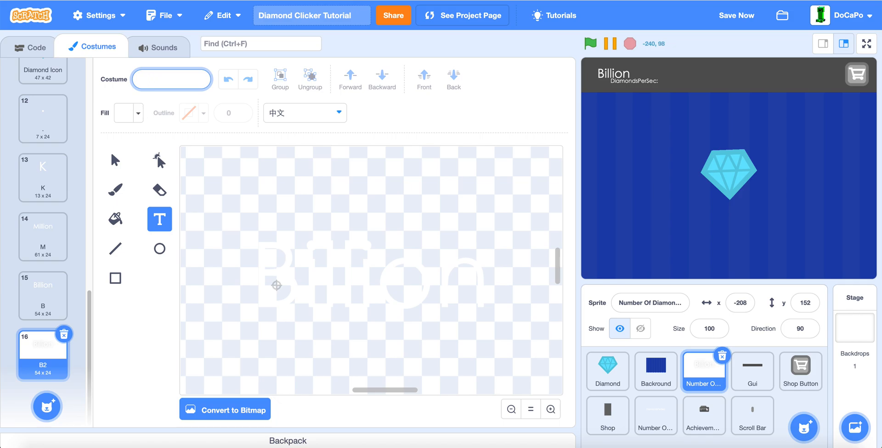
left_click(270, 284)
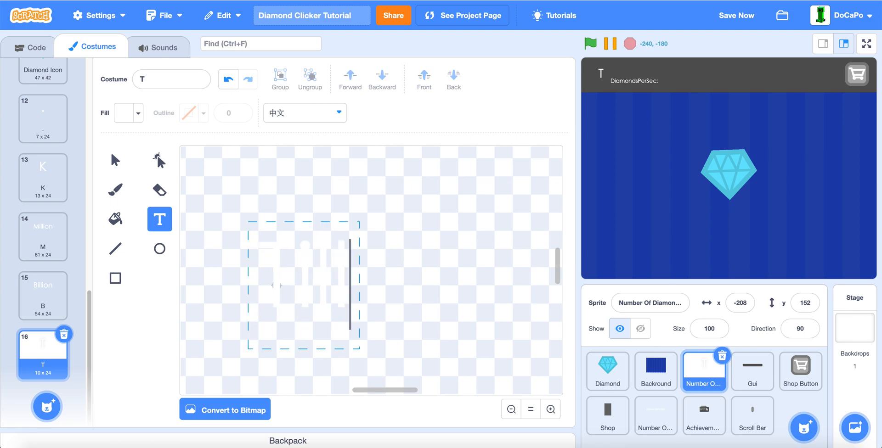
type("illion")
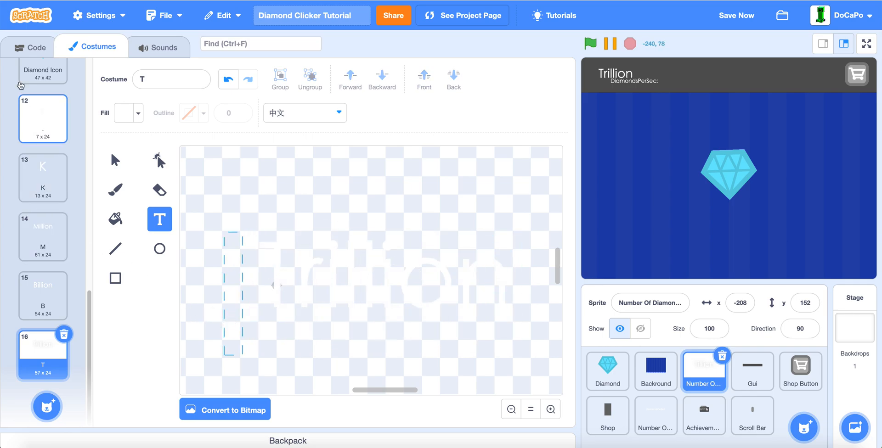
left_click(29, 48)
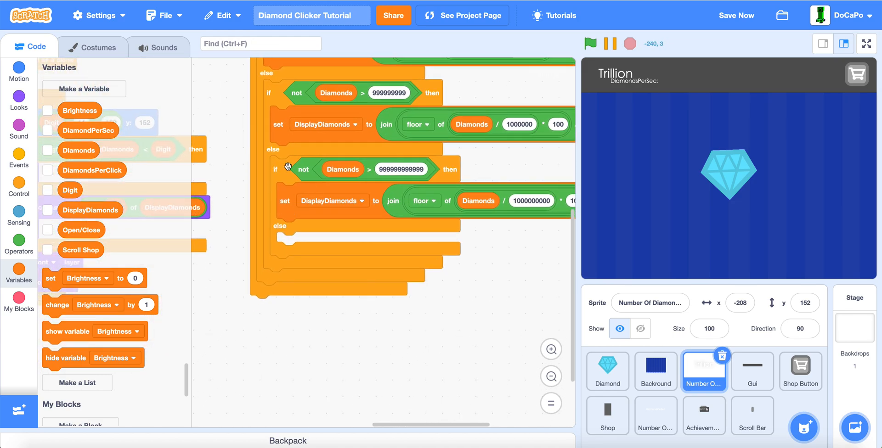
left_click_drag(304, 169, 305, 245)
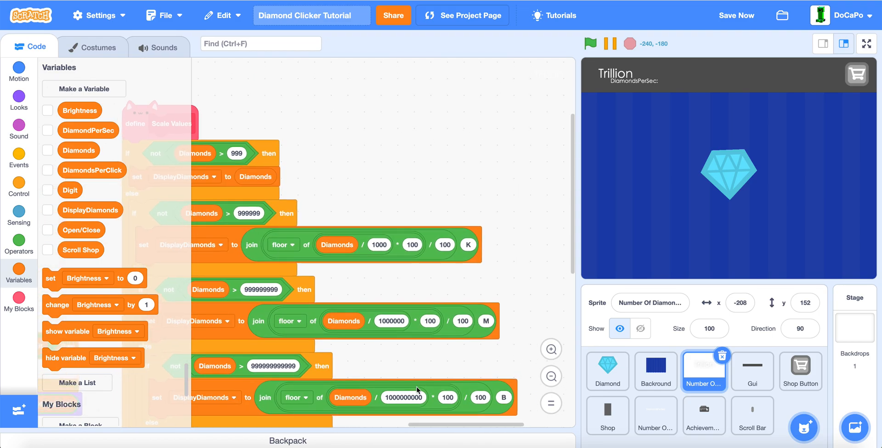
scroll("down", 3)
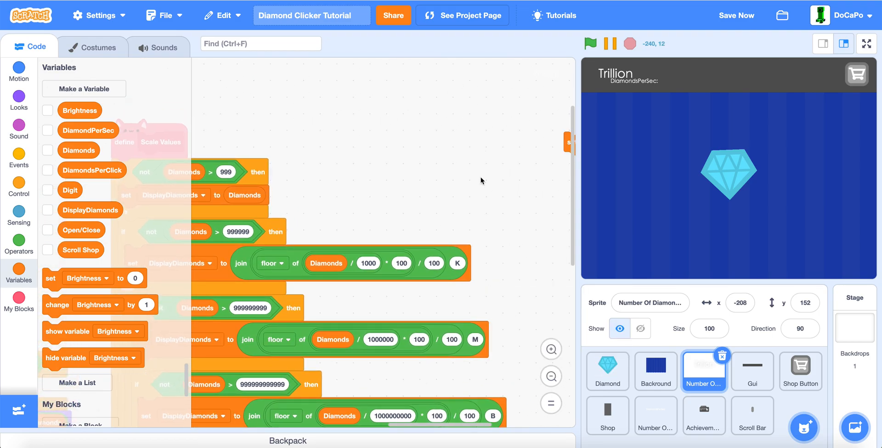
left_click(590, 43)
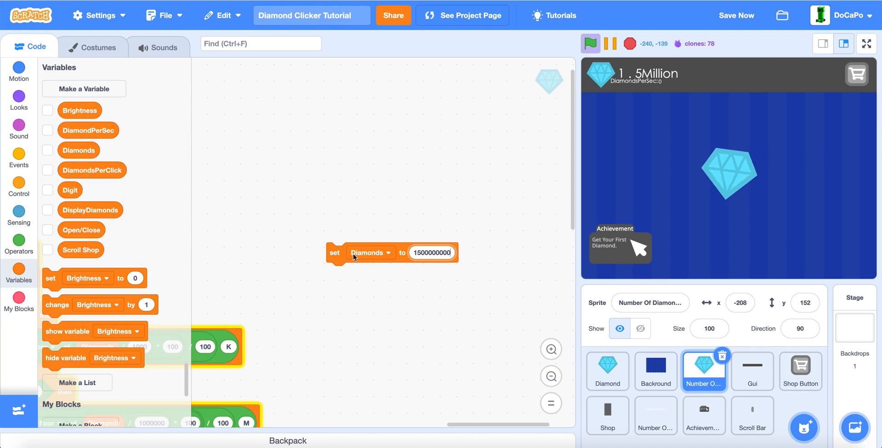
left_click(432, 253)
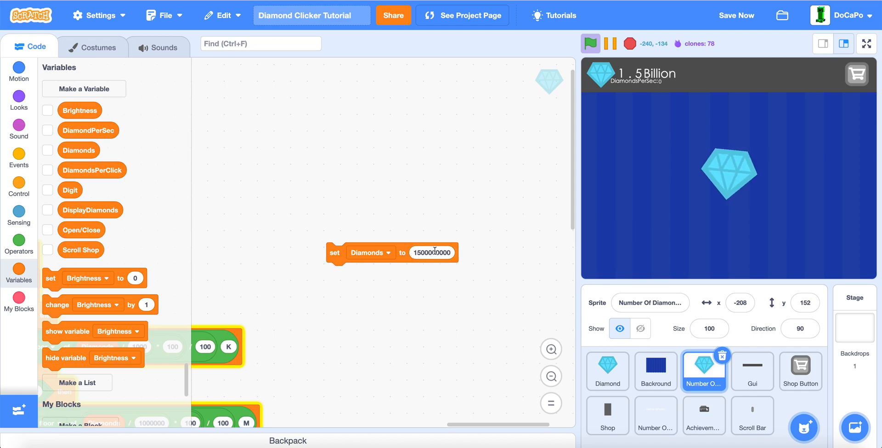
left_click(432, 252)
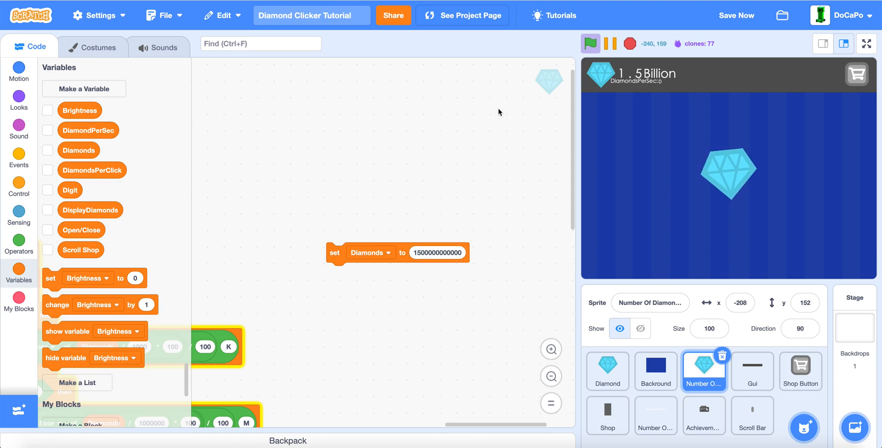
scroll("down", 3)
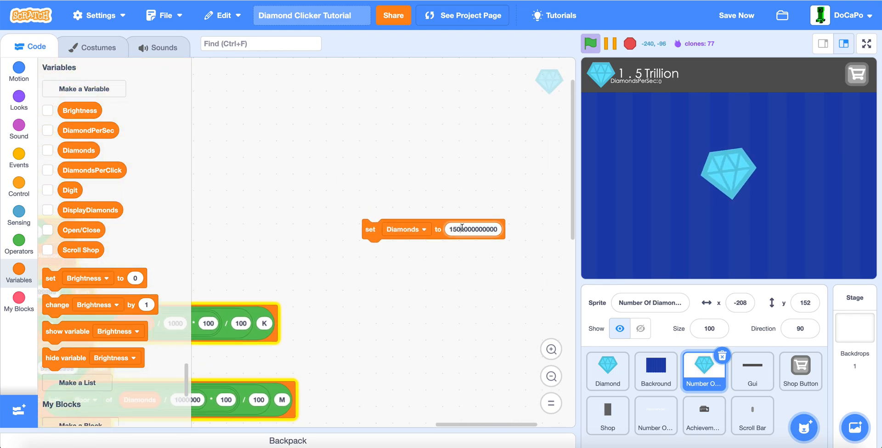
type("34767347563457")
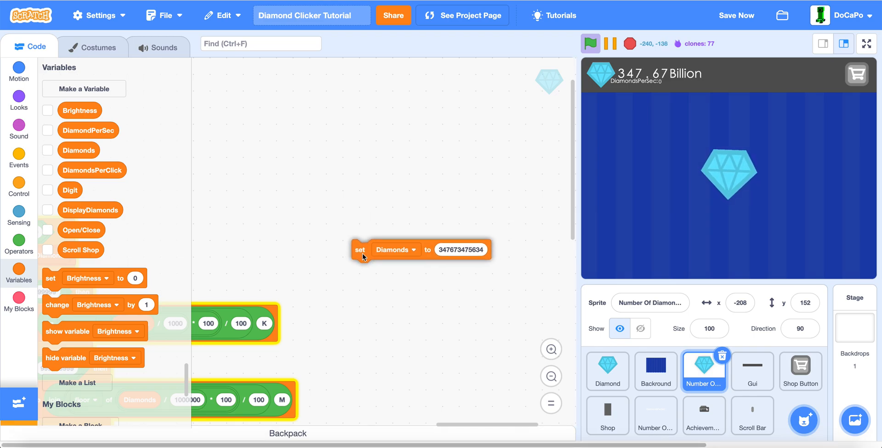
type("324")
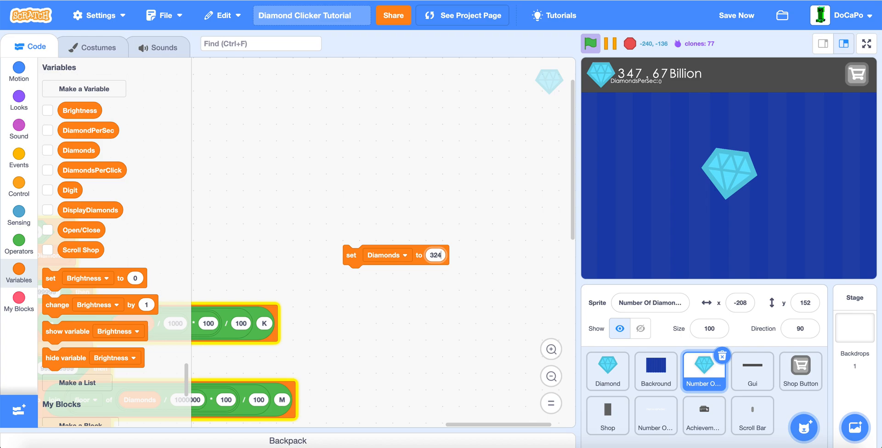